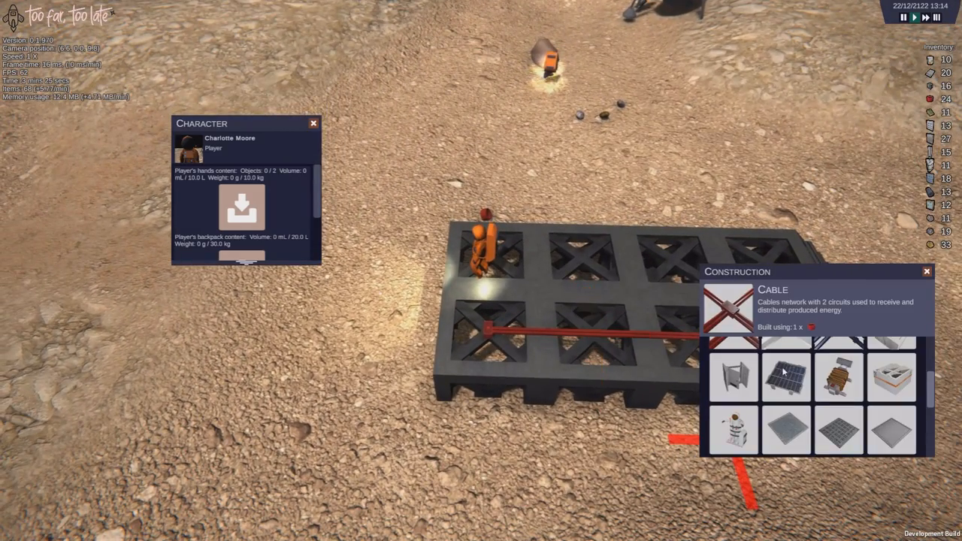
Place cables, a solar panel and a battery on the platform foundations
left_click(785, 376)
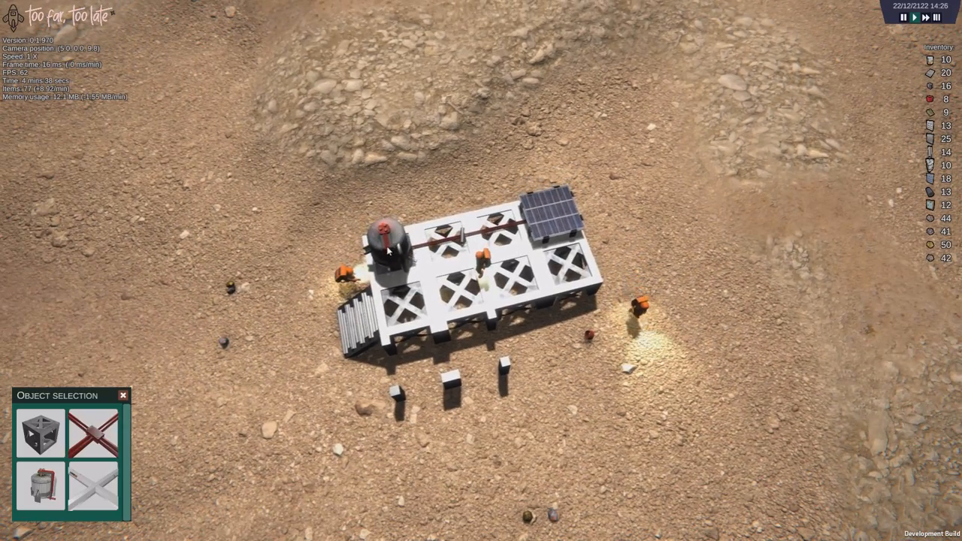
left_click(385, 241)
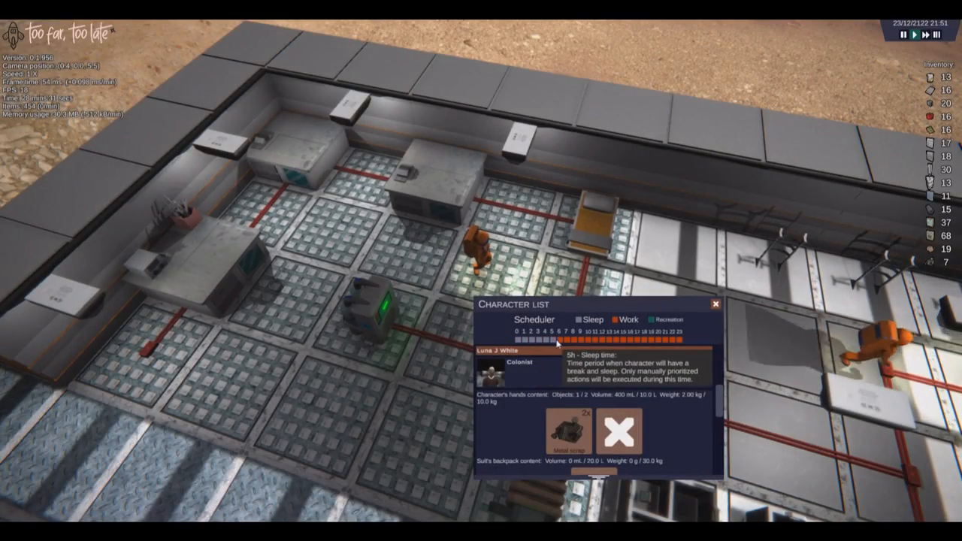
Open the Character List and view the Scheduler's Sleep time tooltip
left_click(678, 339)
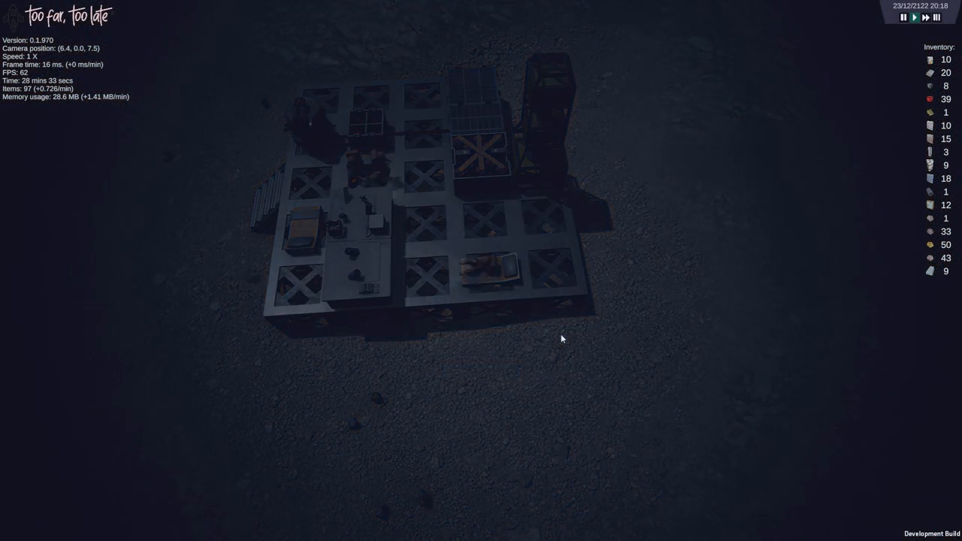
Advance game time until nightfall so the base is dark
left_click(924, 17)
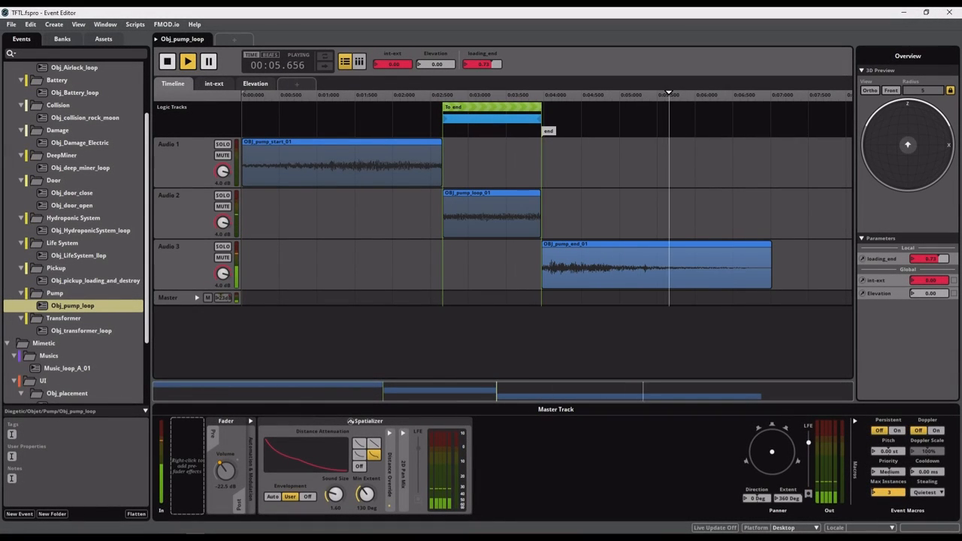
Audition Obj_pump_loop's start, loop and end sounds, then stop playback
left_click(167, 61)
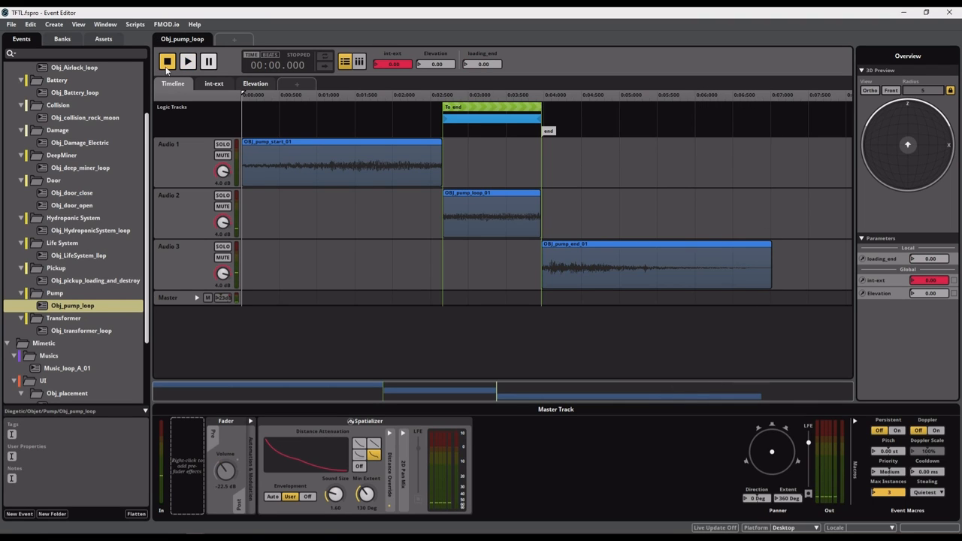
left_click(187, 61)
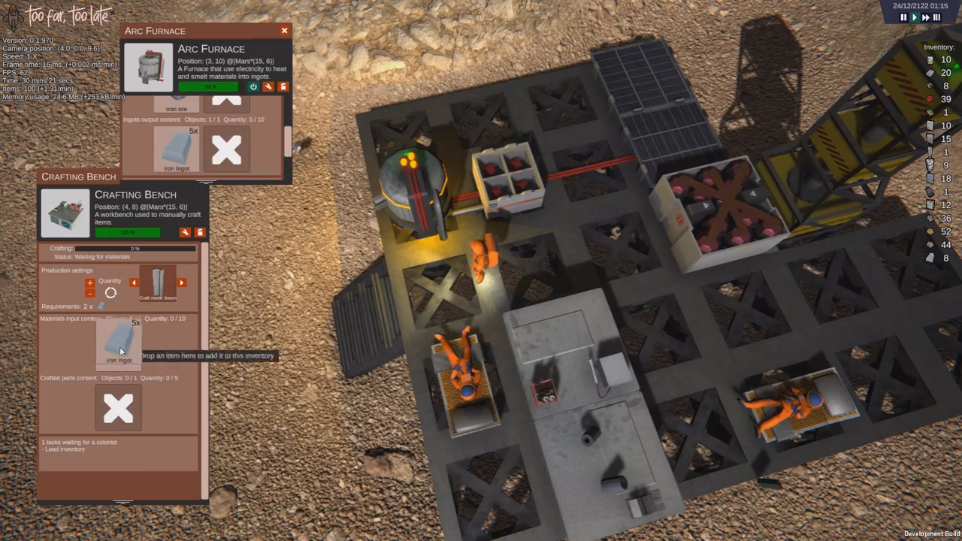
Drag the Iron Ingot stack from the Arc Furnace into the Crafting Bench's materials slot
left_click(284, 30)
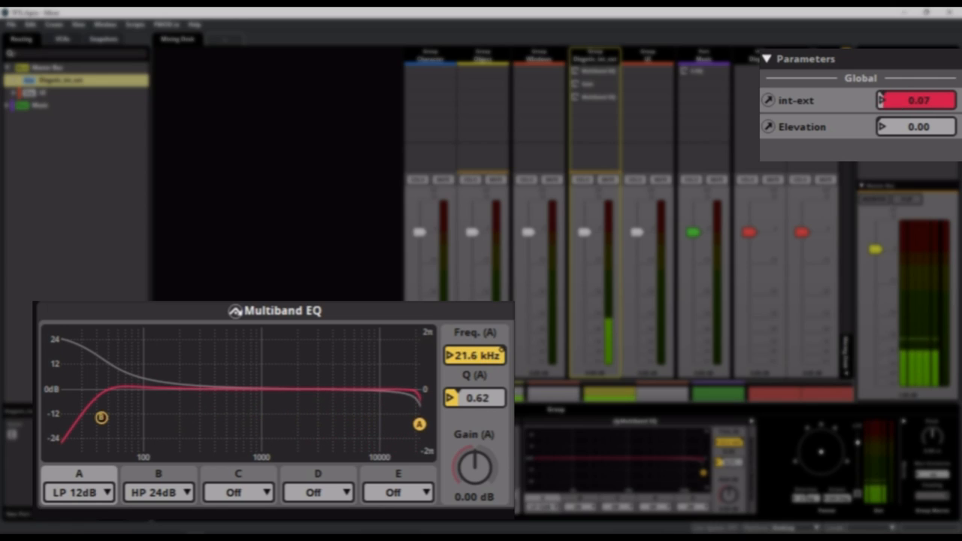
Adjust the int-ext global parameter beside the group's low- and high-pass Multiband EQ
left_click_drag(420, 423, 185, 424)
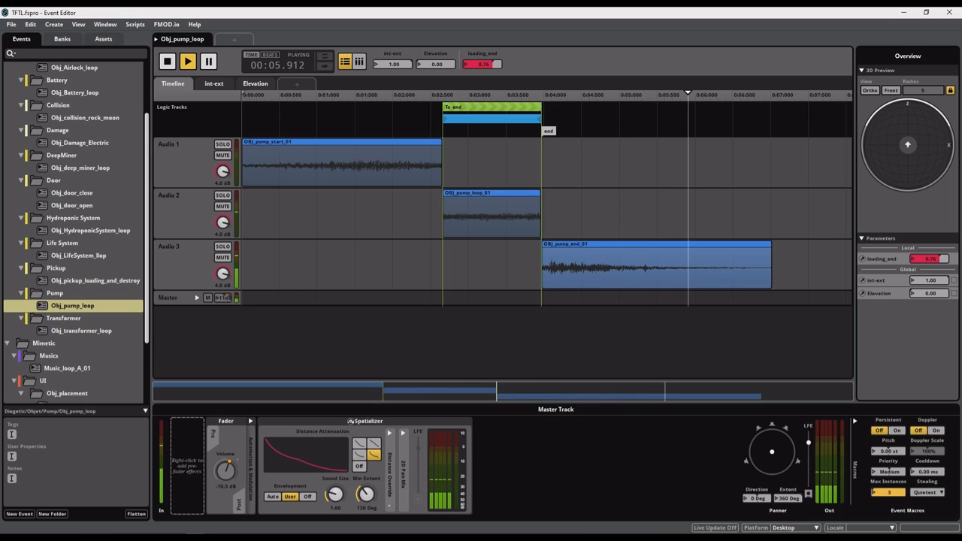
Play Obj_pump_loop with loading_end raised to 0.7 to hear its end sound
left_click(167, 61)
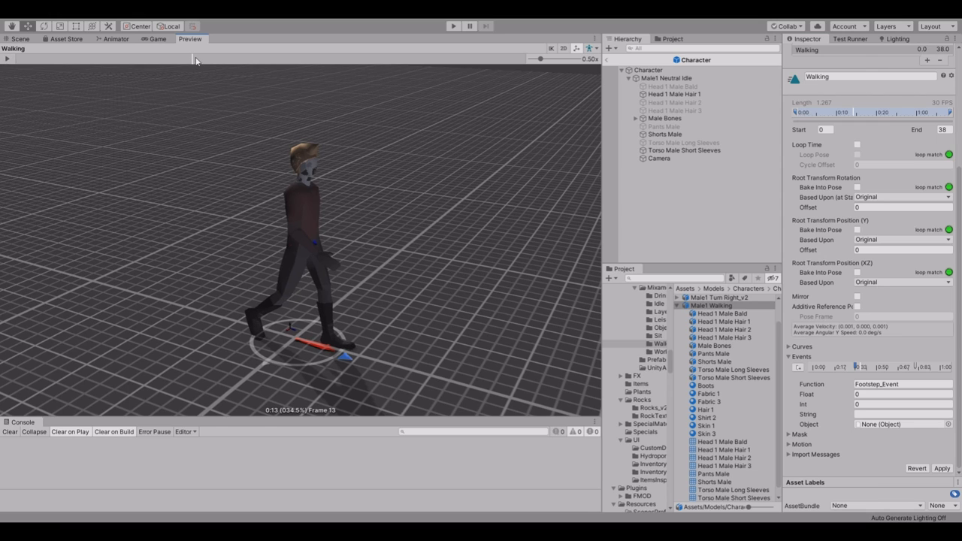
Preview the Walking clip and inspect its Footstep_Event animation event
left_click(453, 26)
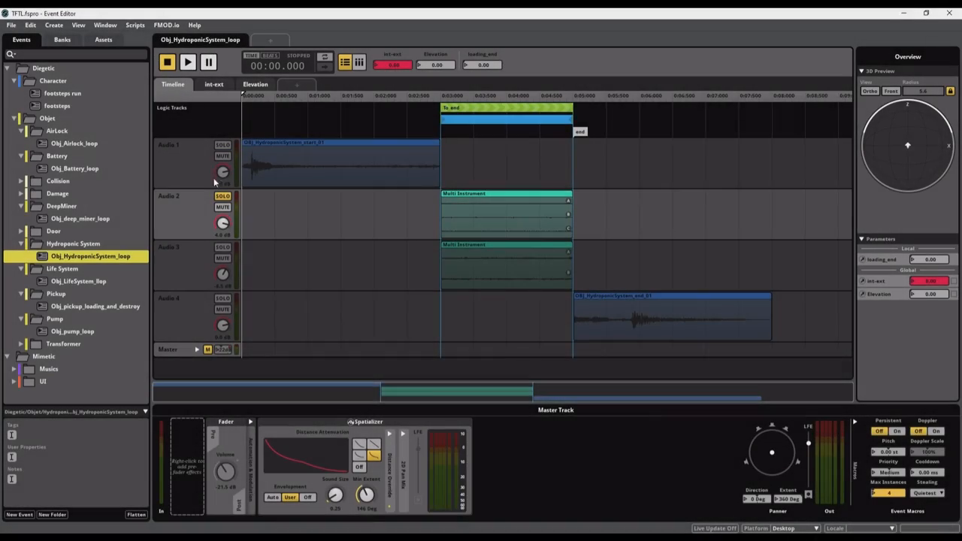
Play Obj_HydroponicSystem_loop and set loading_end to 1.00 to reach its ending
left_click(187, 62)
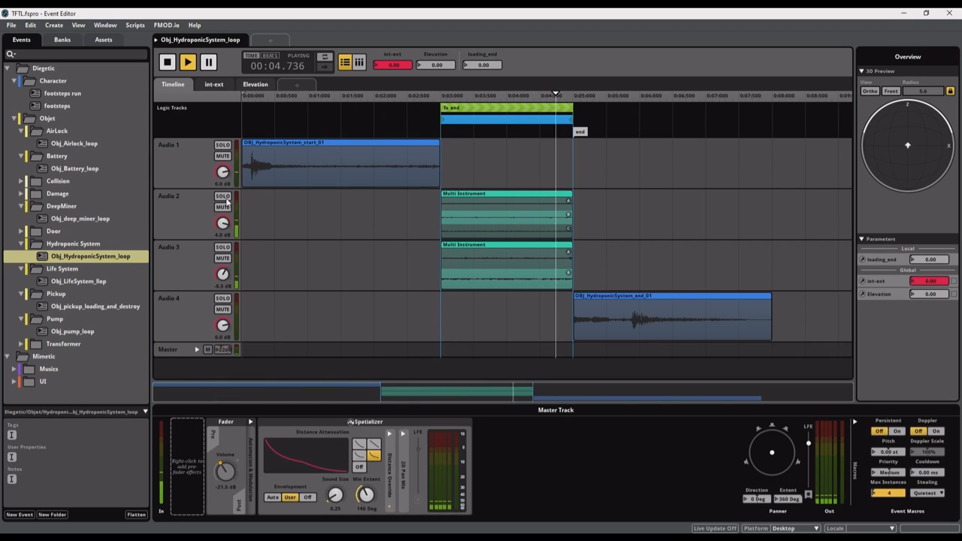
left_click(222, 196)
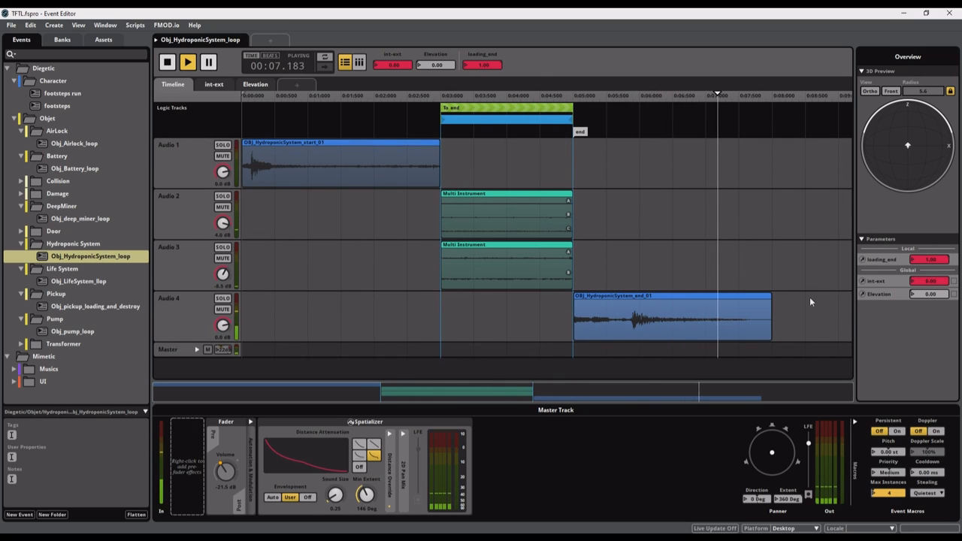
left_click(166, 62)
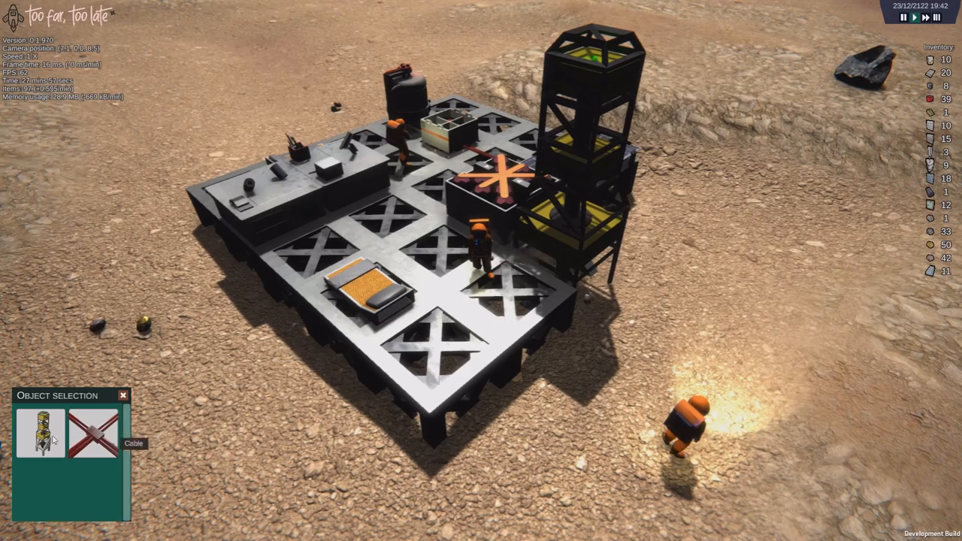
Select the Deep Miner to show its ore output and electrical connection
left_click(37, 432)
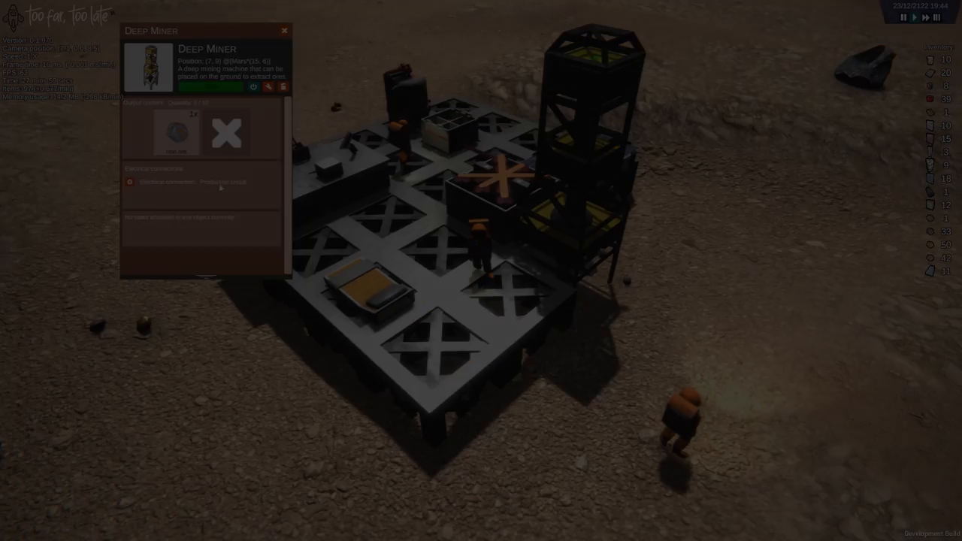